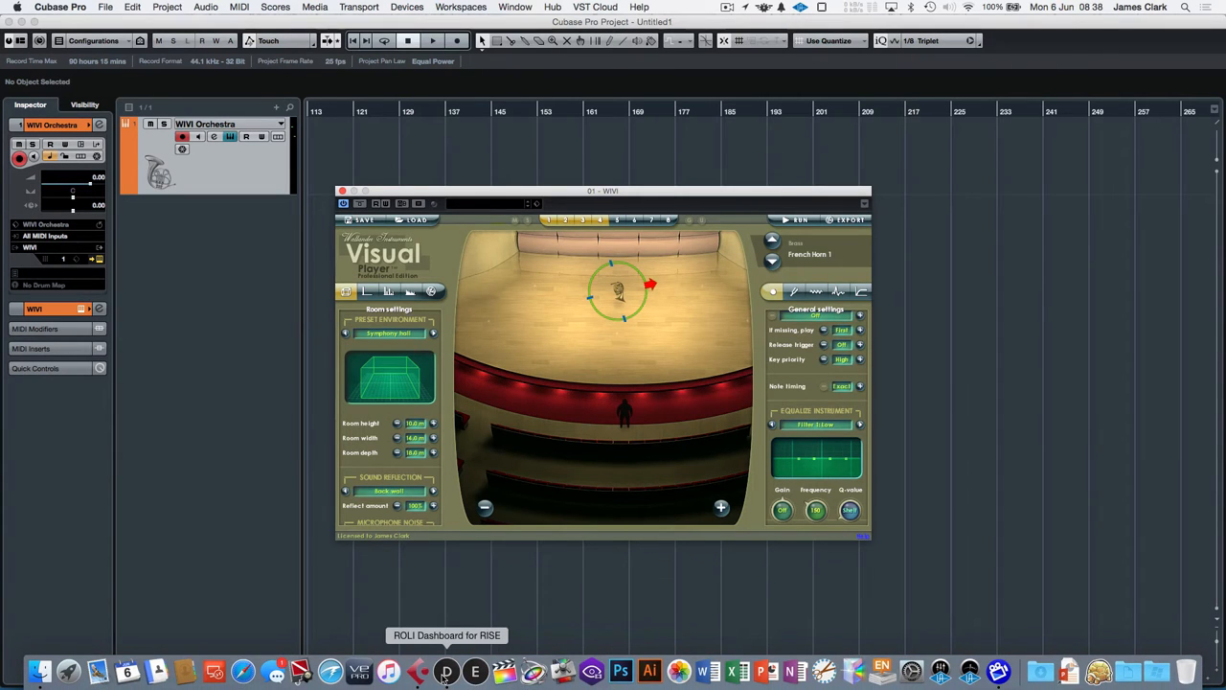
Switch the Seaboard RISE MIDI Channel Mode from Multi to Single in ROLI Dashboard
click(445, 669)
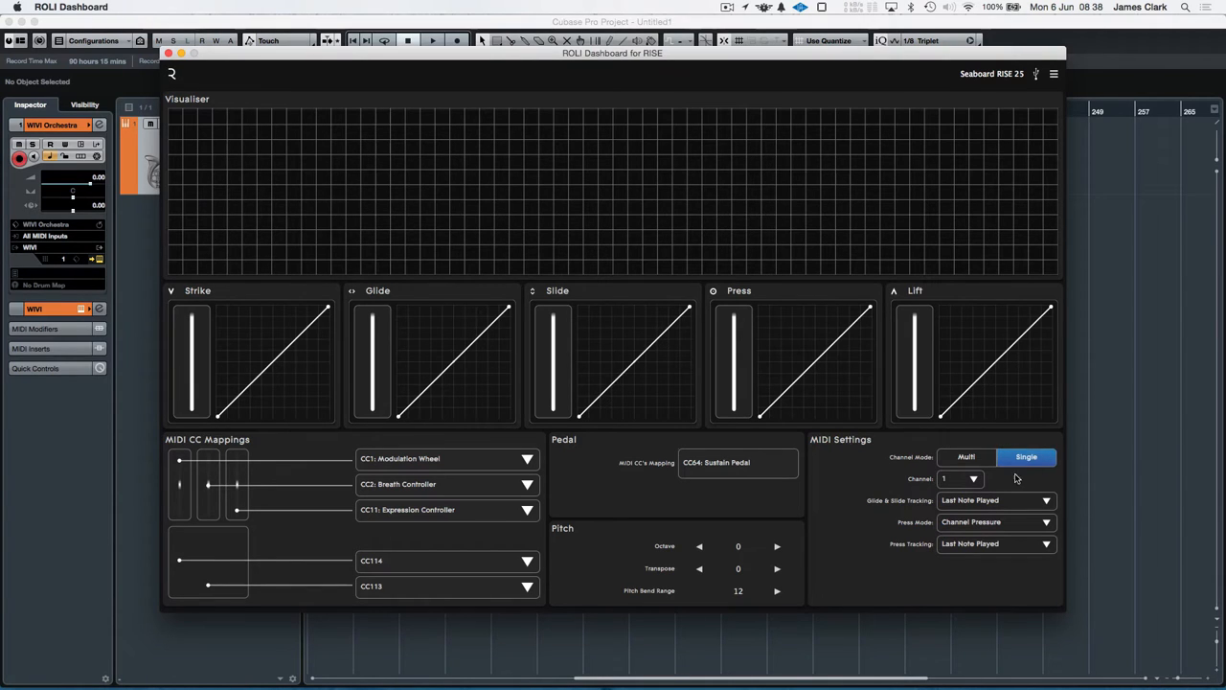
mouse_move(1095, 438)
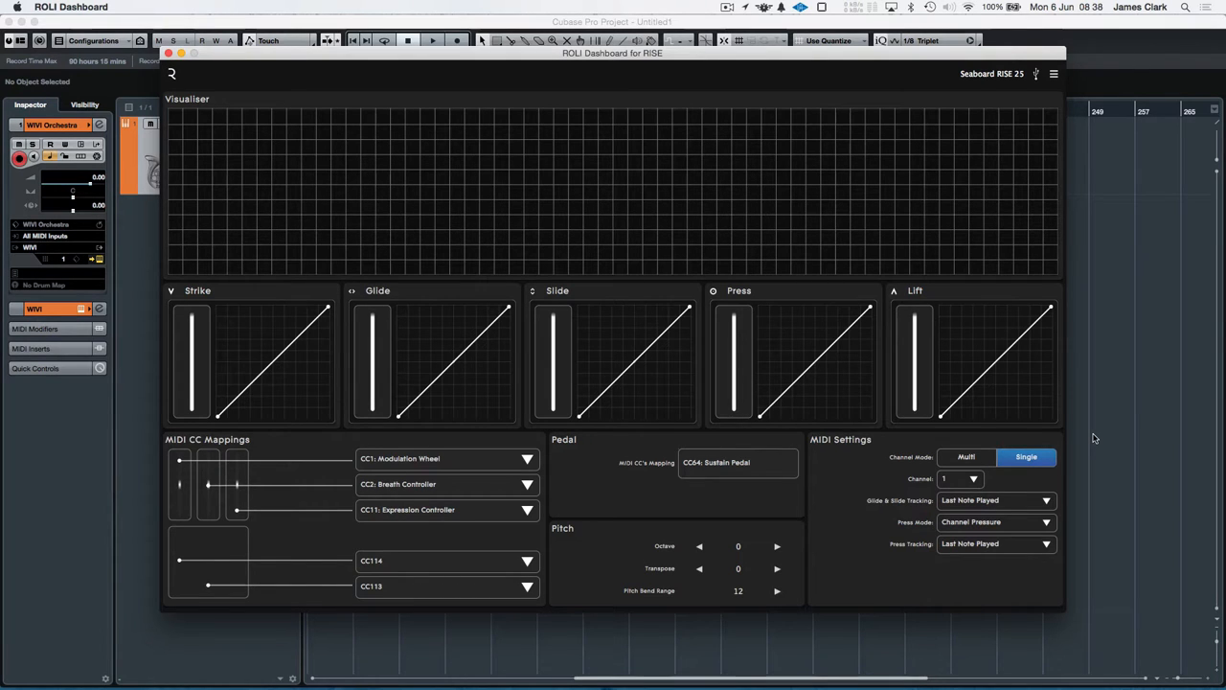
click(966, 456)
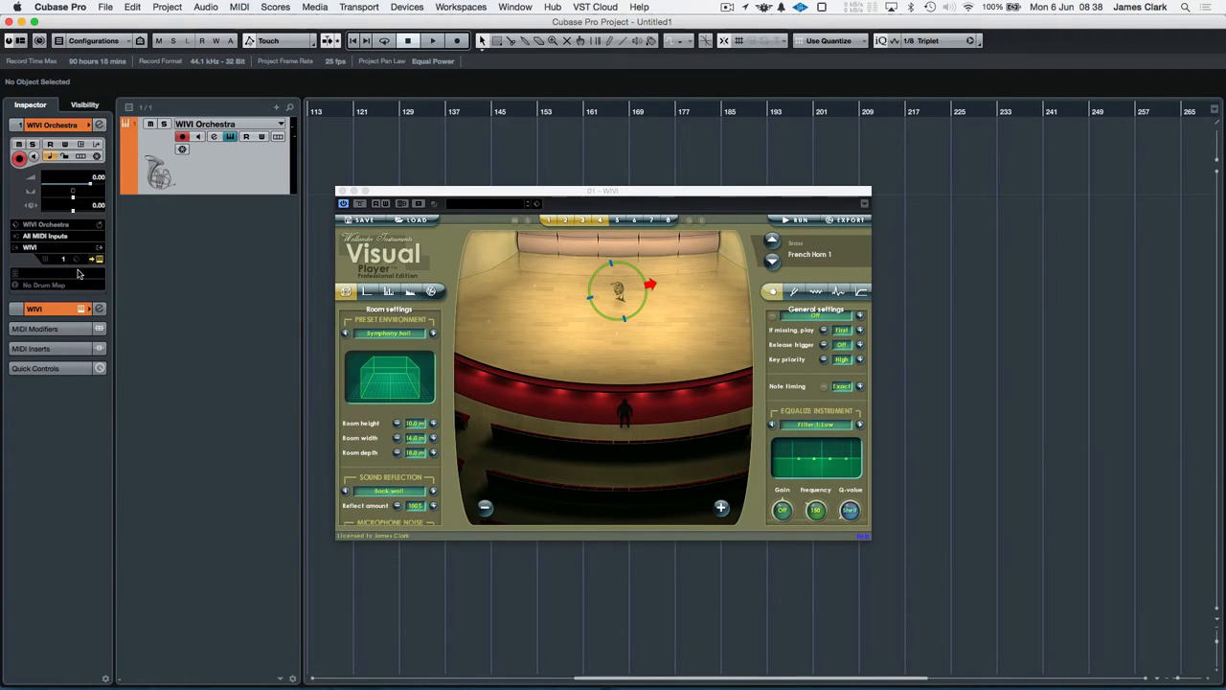
mouse_move(571, 337)
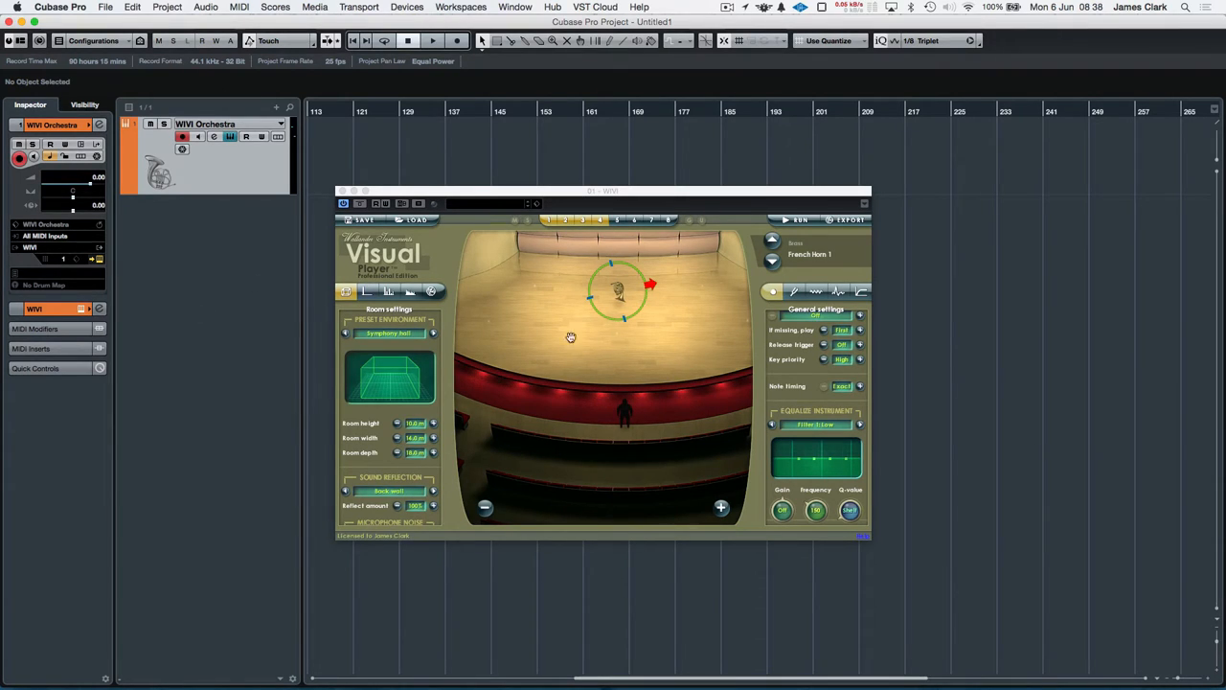
mouse_move(591, 329)
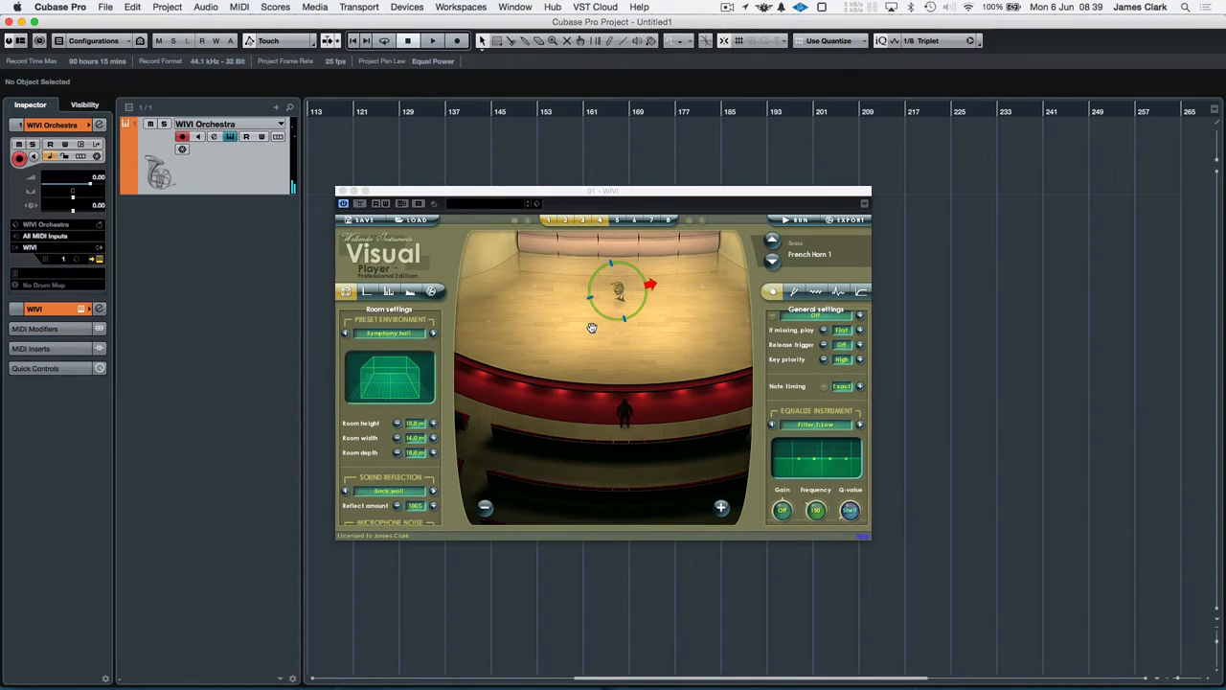
mouse_move(738, 654)
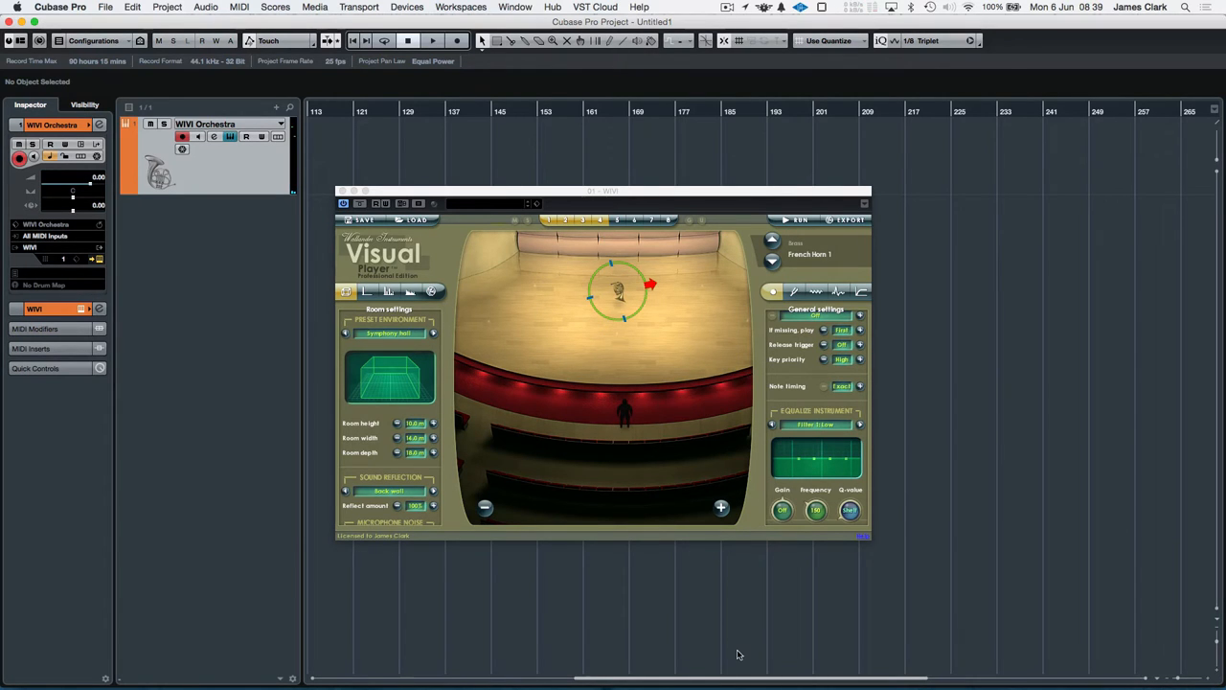
click(446, 670)
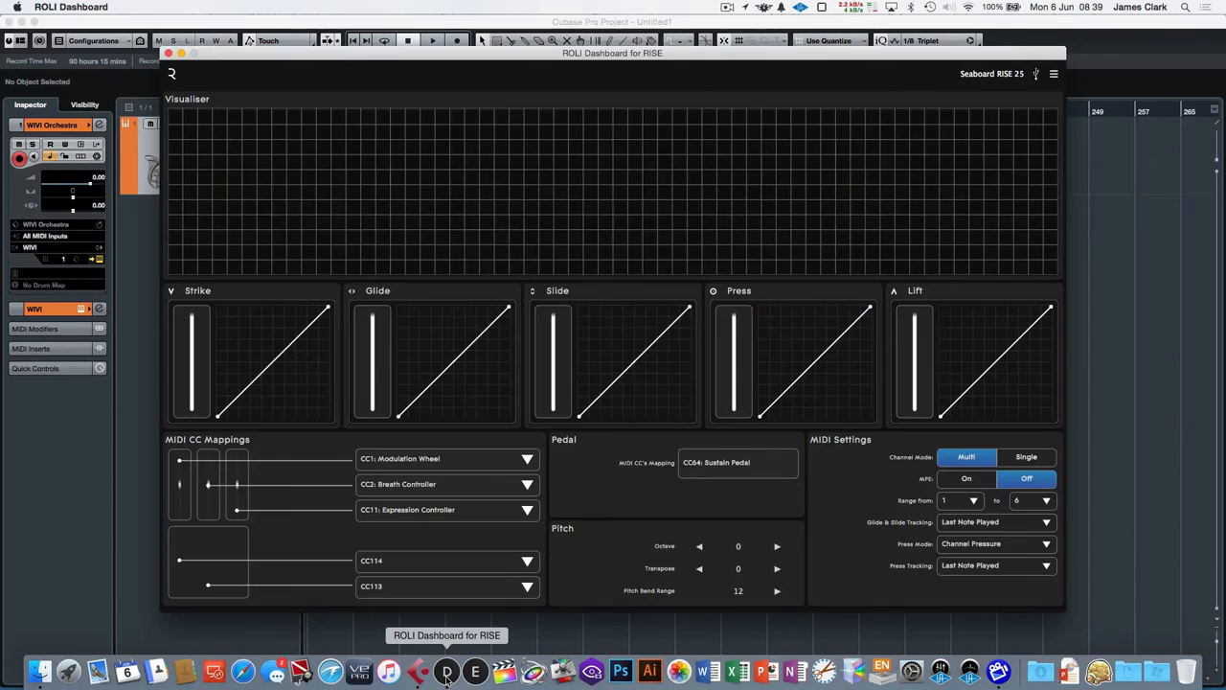
click(1026, 457)
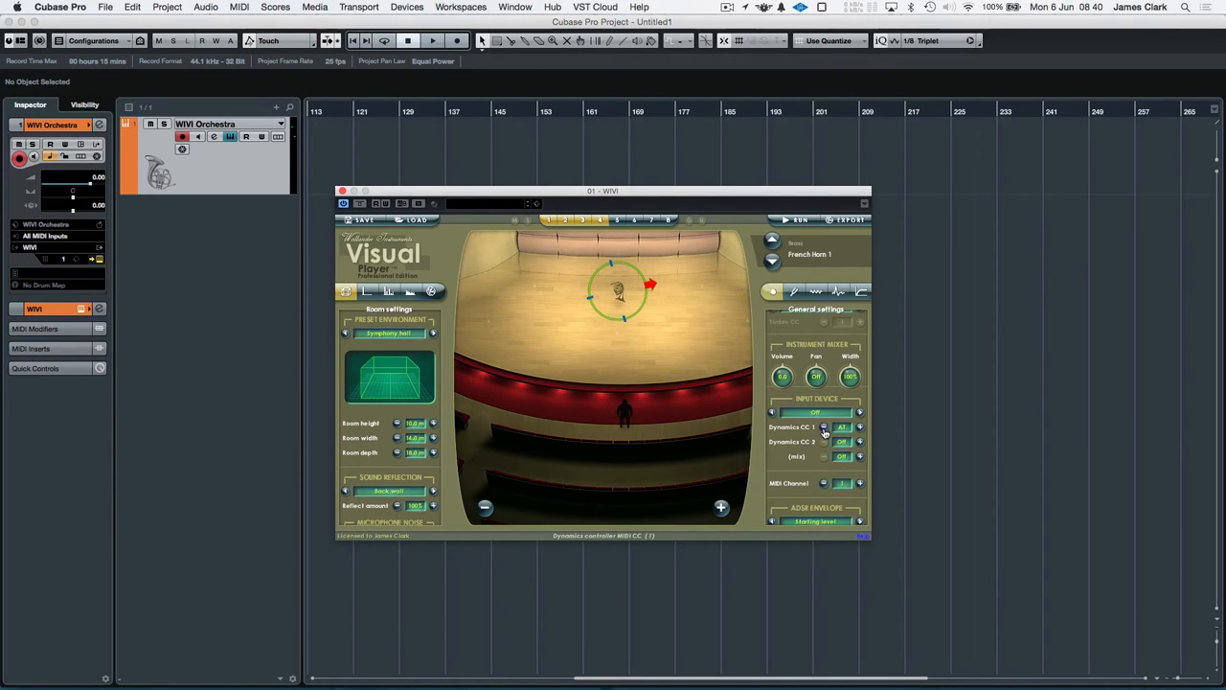
Set the WIVI French Horn's Dynamics CC 1 input to Aftertouch
click(841, 441)
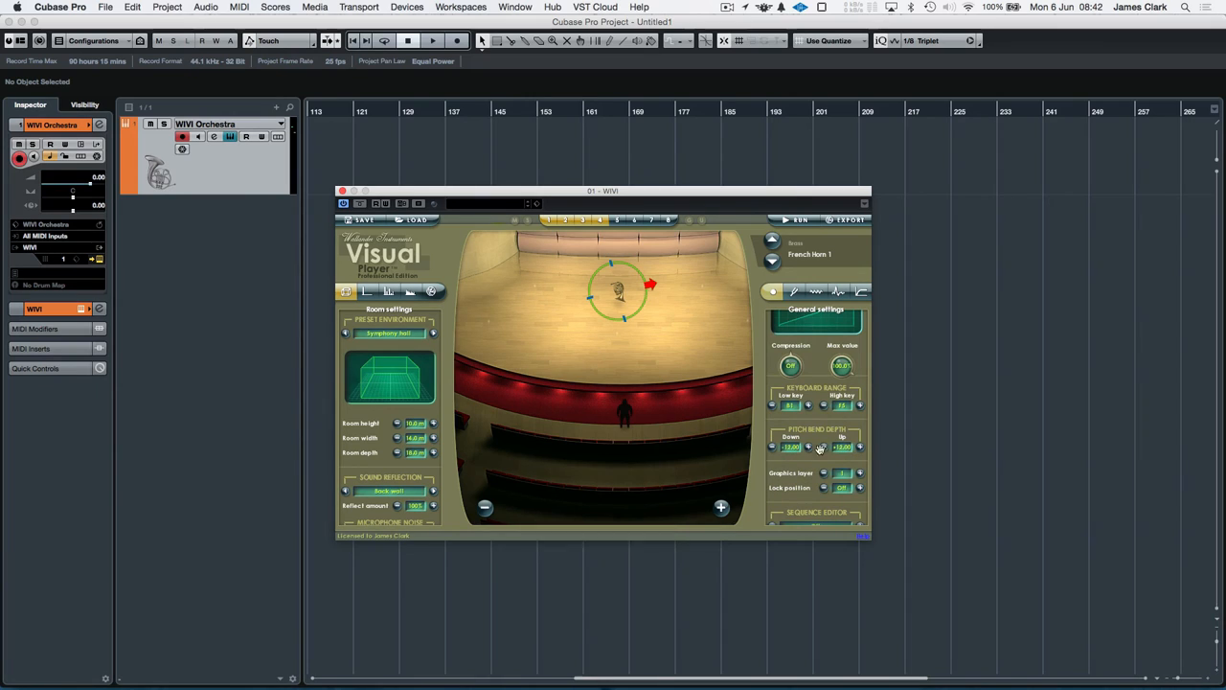
mouse_move(787, 345)
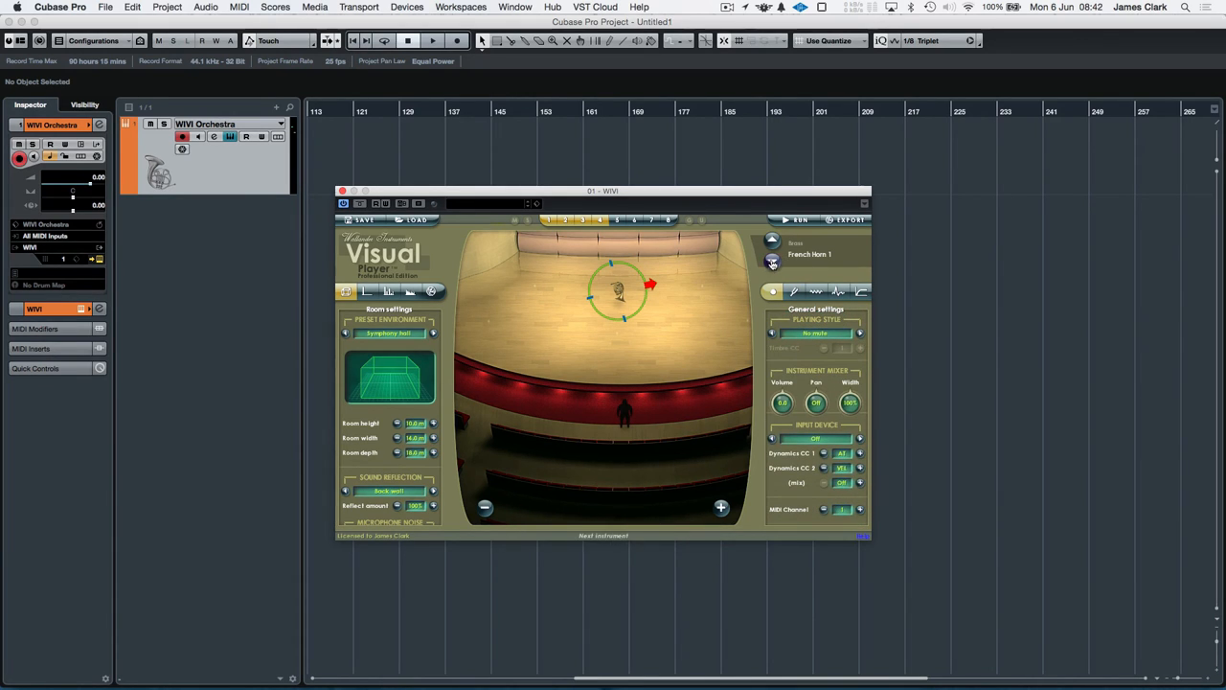
Step the WIVI instrument selector forward to French Horn 3
click(772, 239)
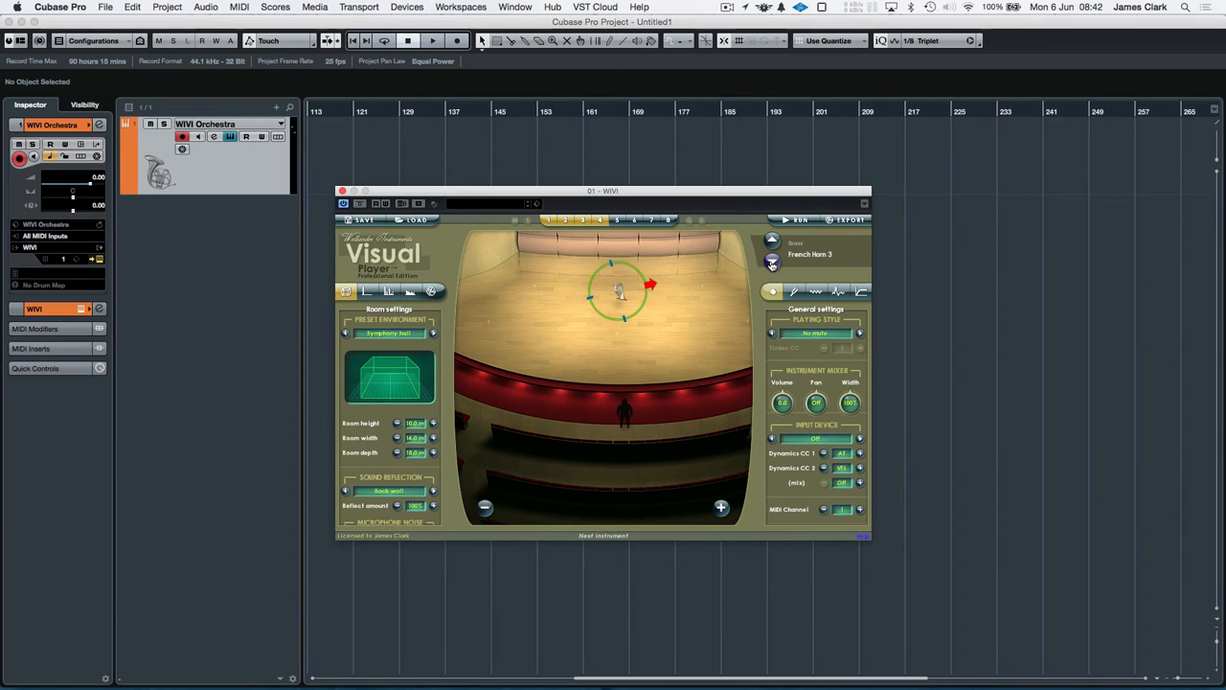
mouse_move(802, 491)
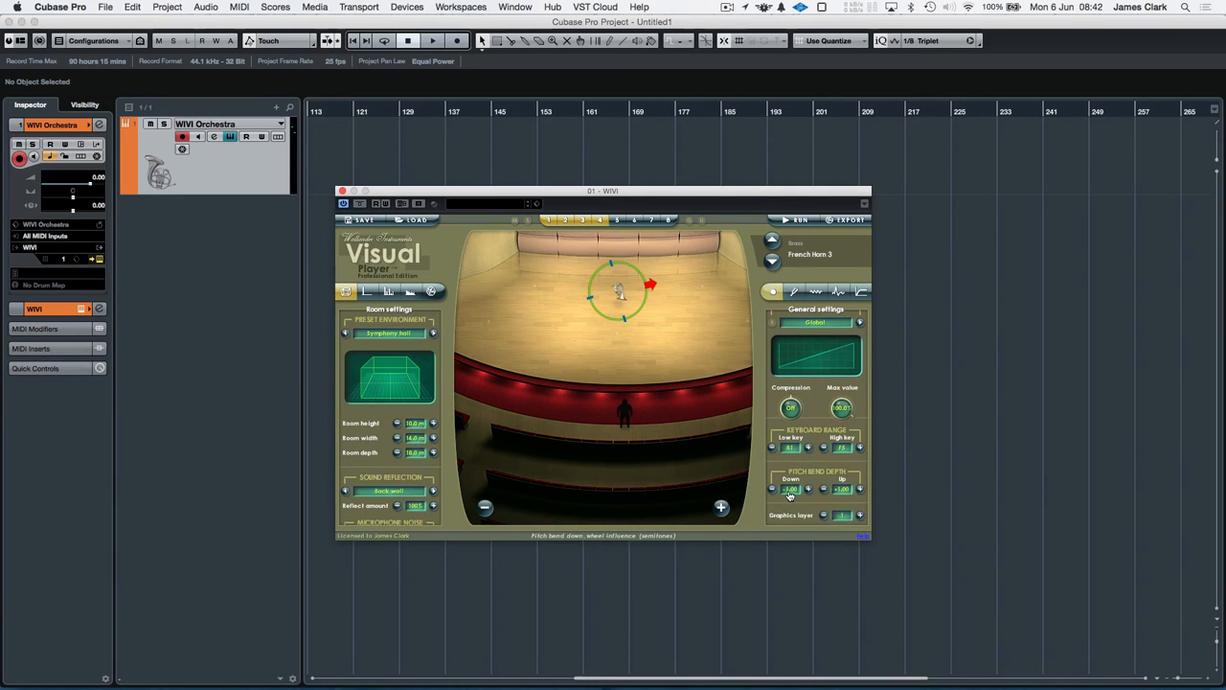
mouse_move(787, 498)
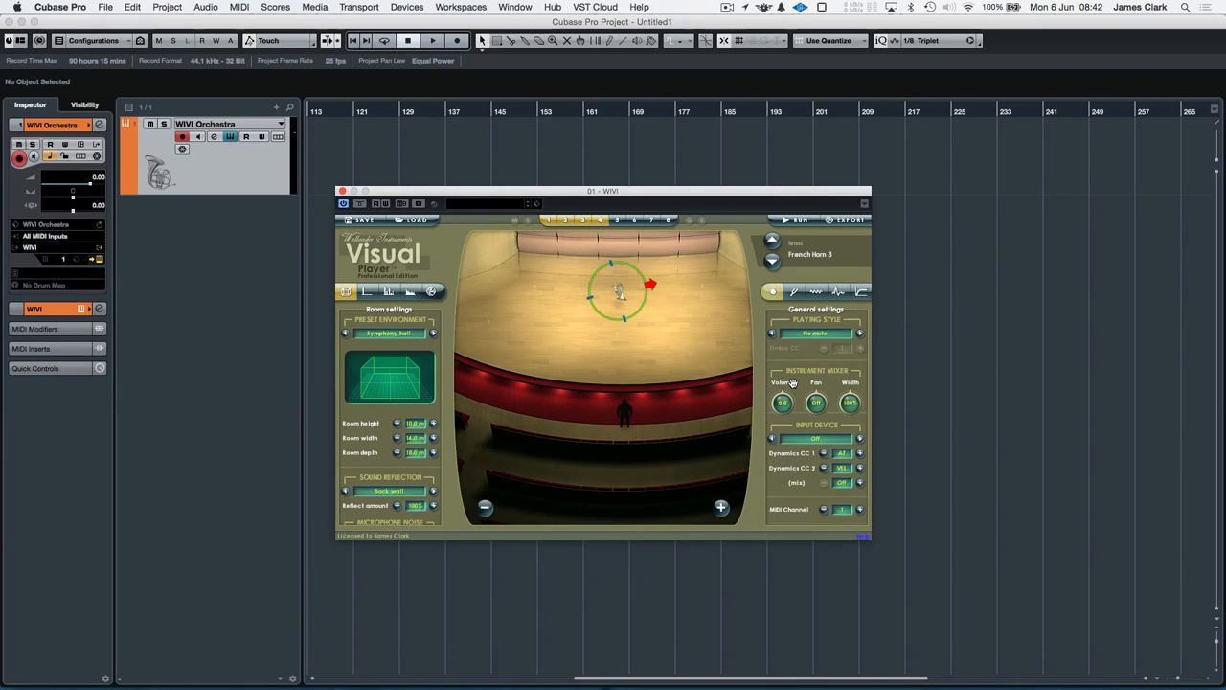
mouse_move(671, 325)
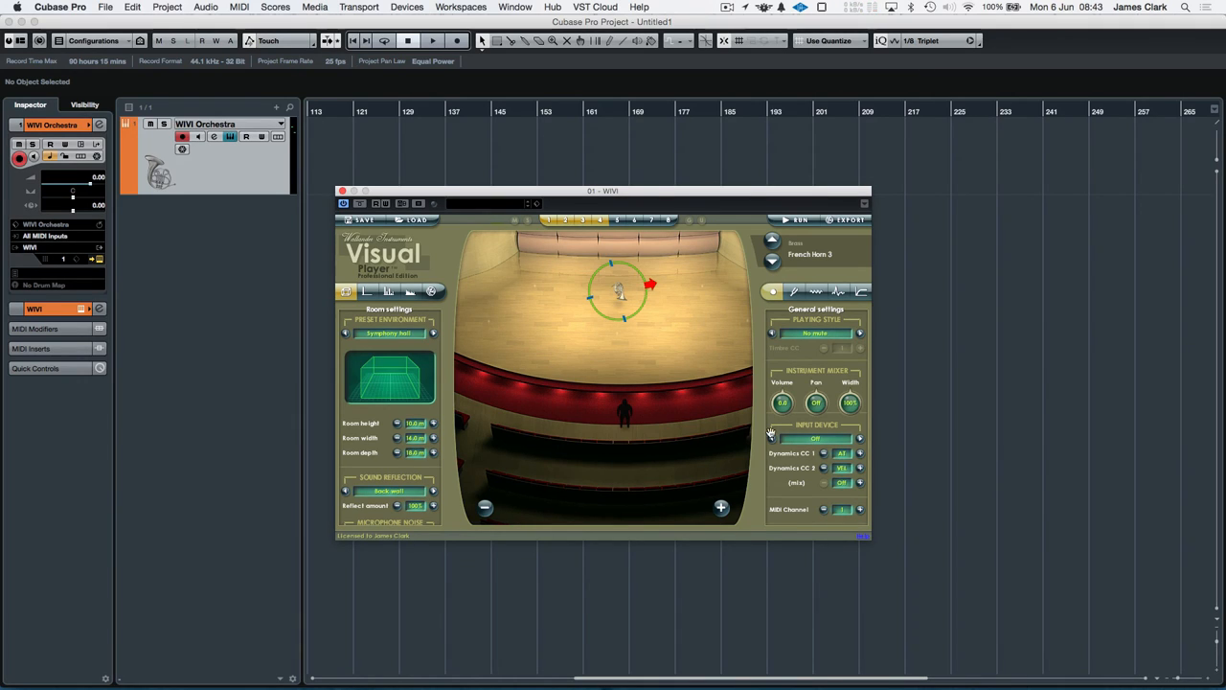
mouse_move(788, 484)
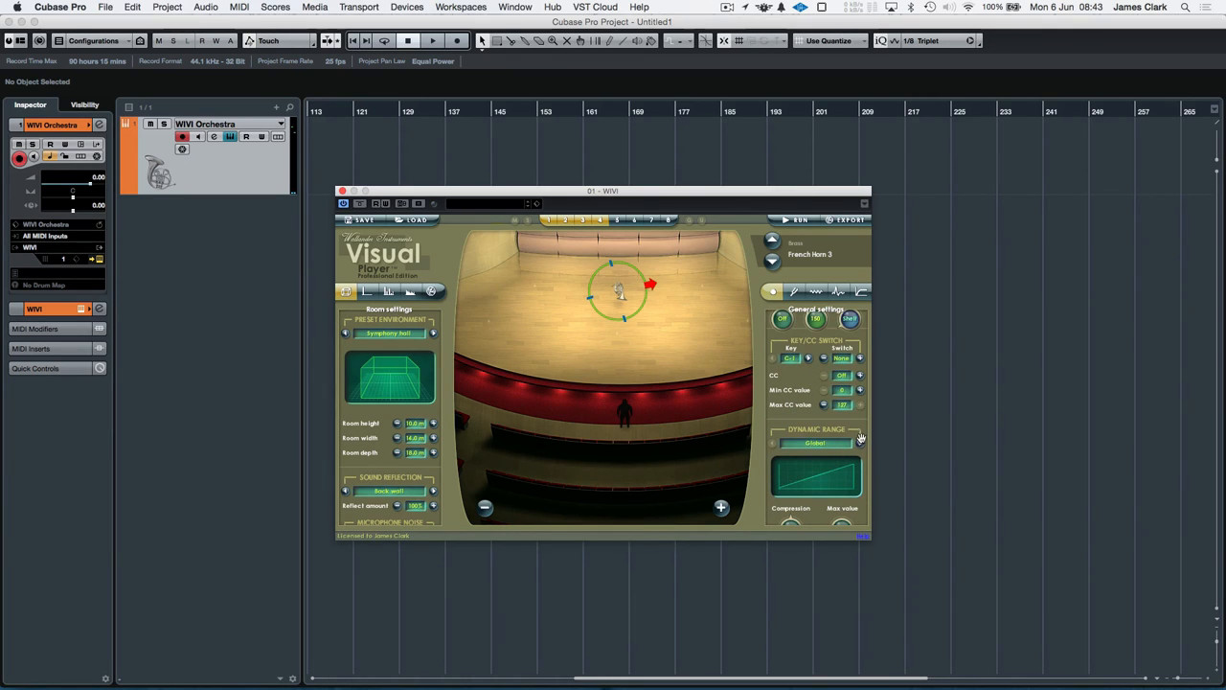
mouse_move(796, 426)
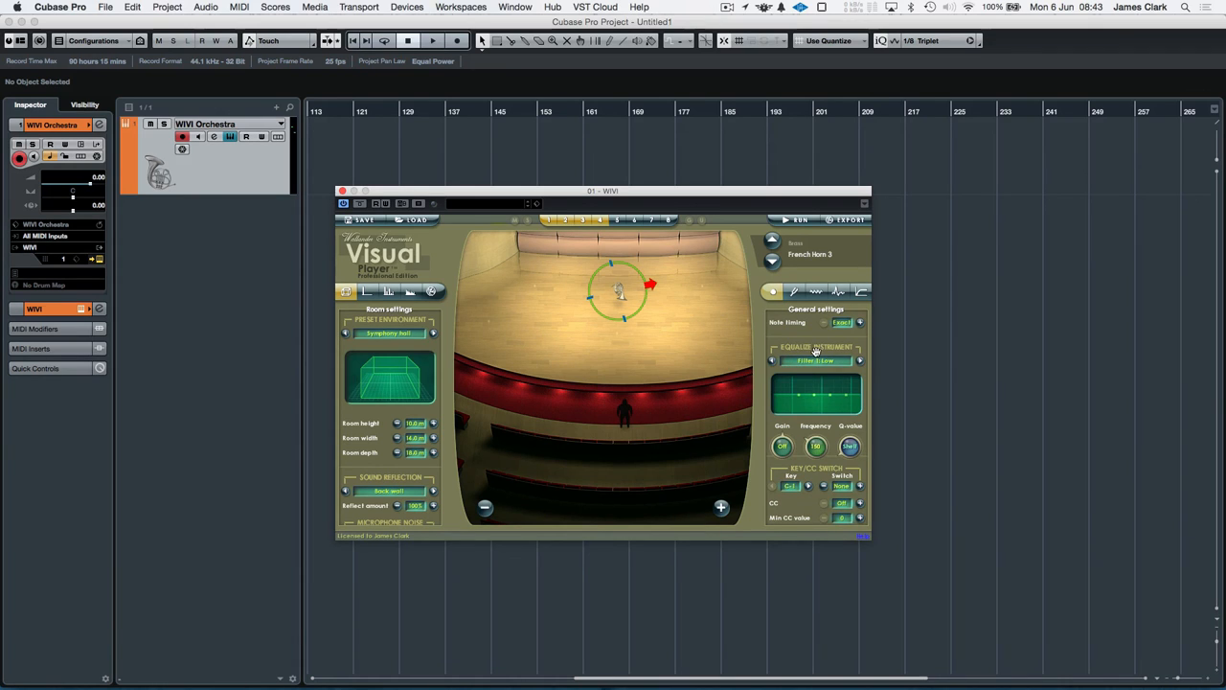
click(793, 291)
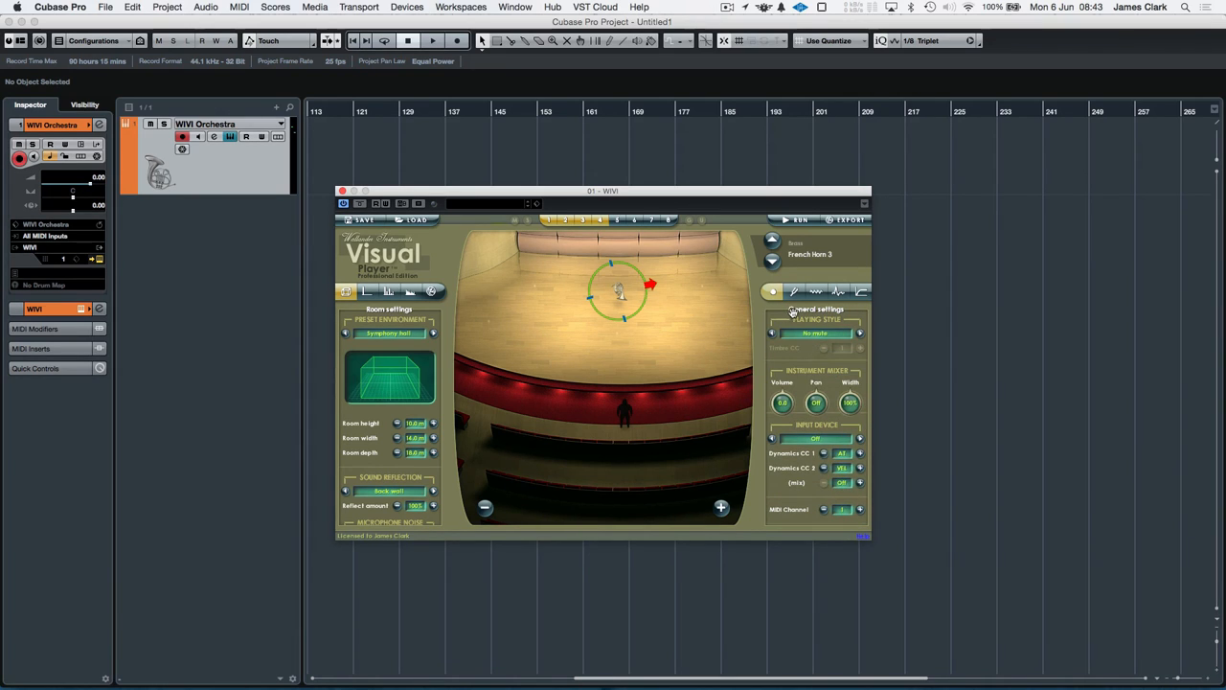